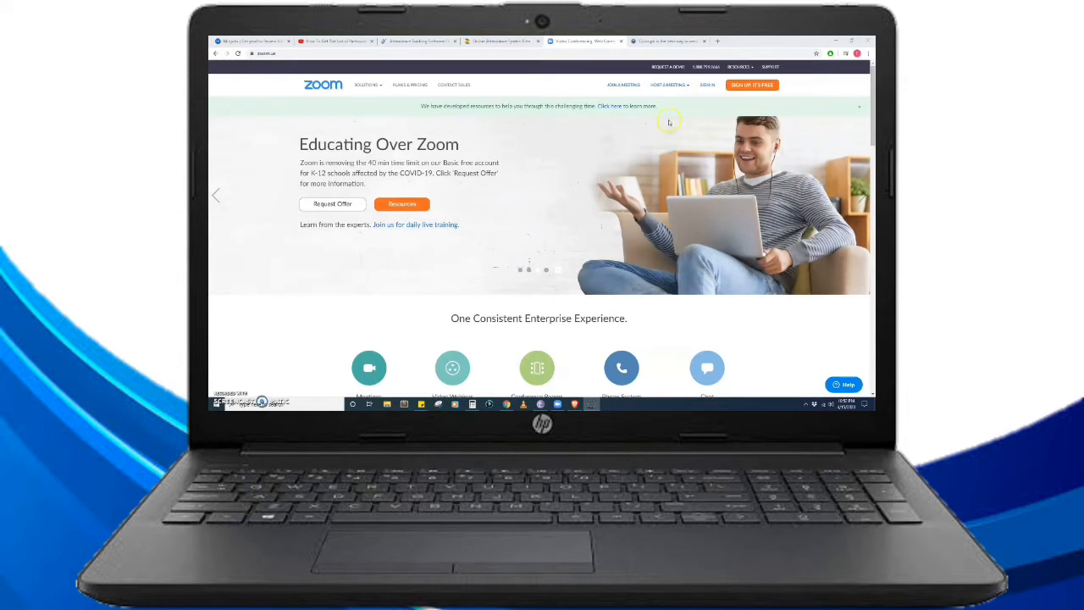
Sign in to the Zoom web portal with the account email and password.
click(708, 85)
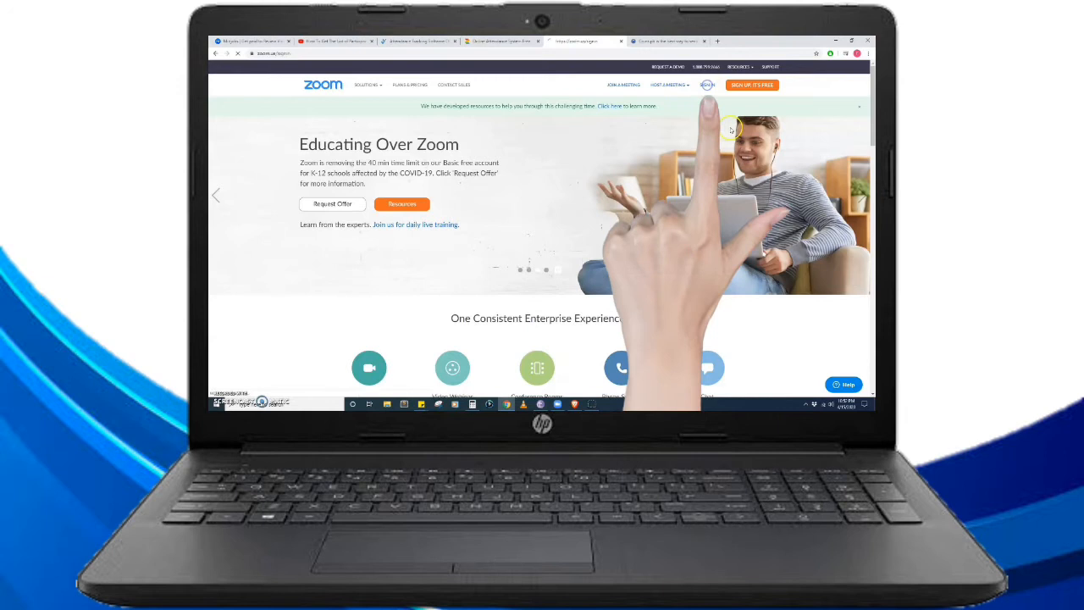
click(708, 85)
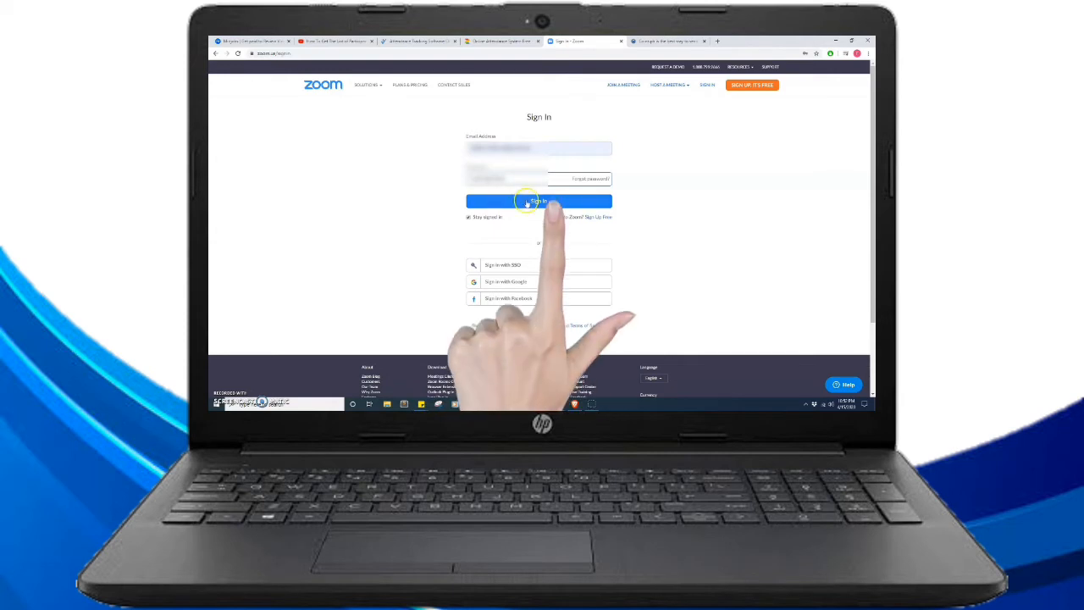
click(538, 201)
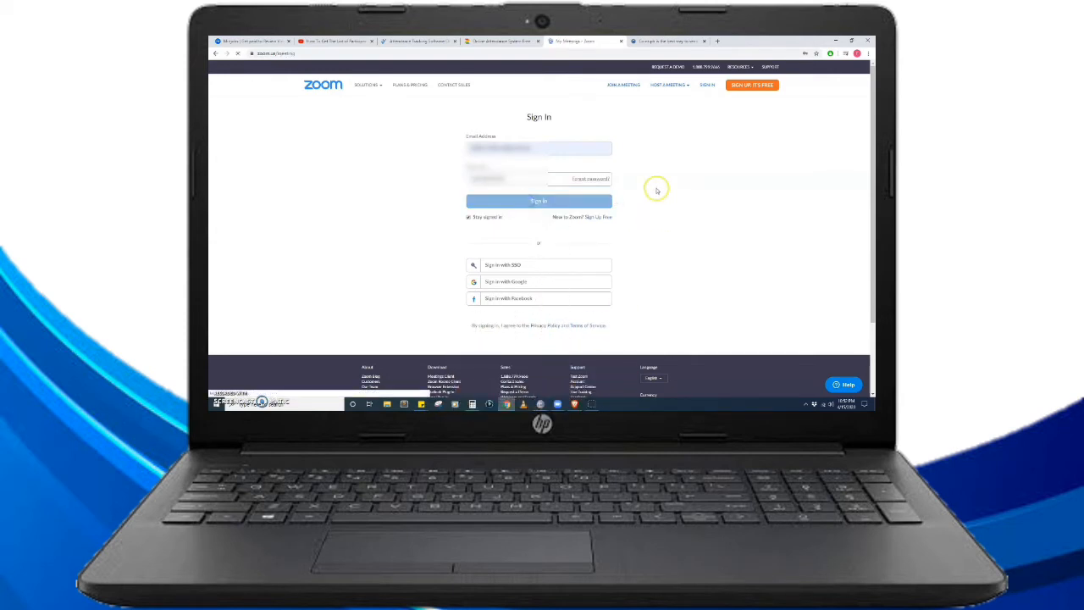
Expand Account Management in the sidebar and go to its Reports page.
click(539, 200)
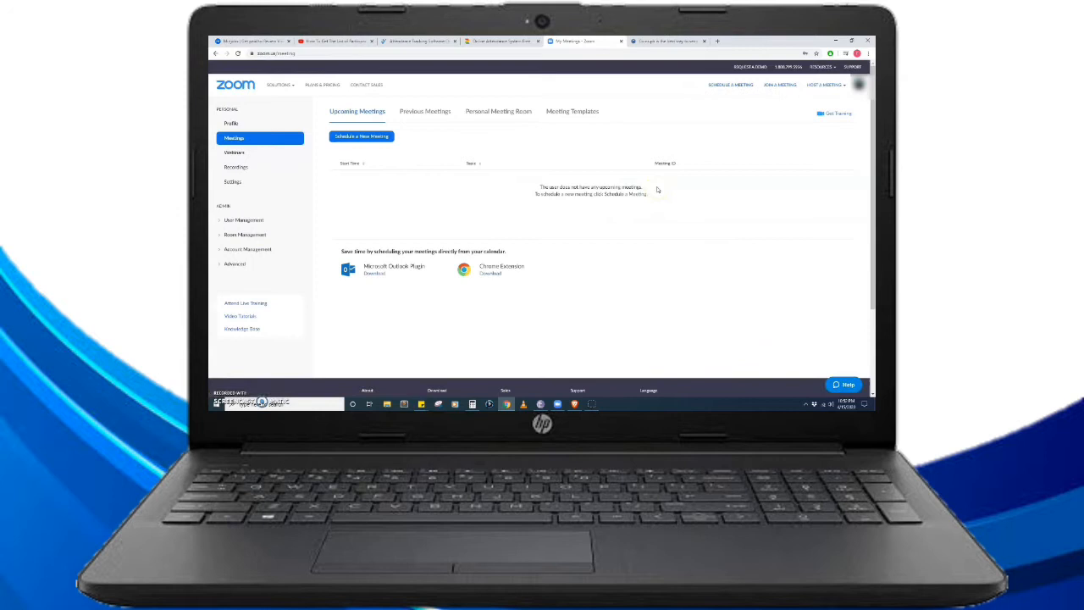
mouse_move(749, 152)
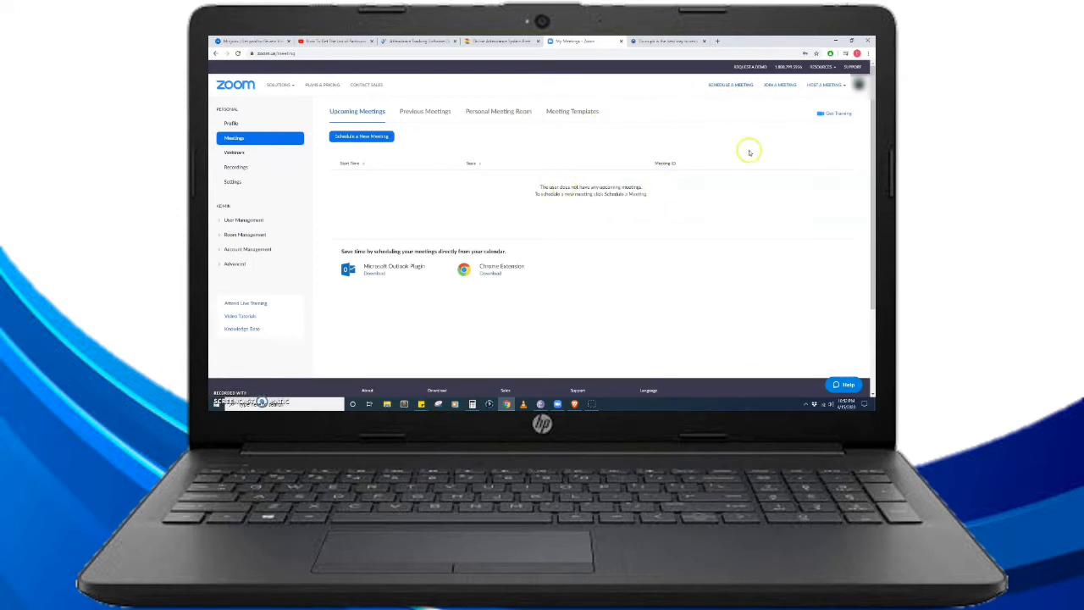
mouse_move(662, 265)
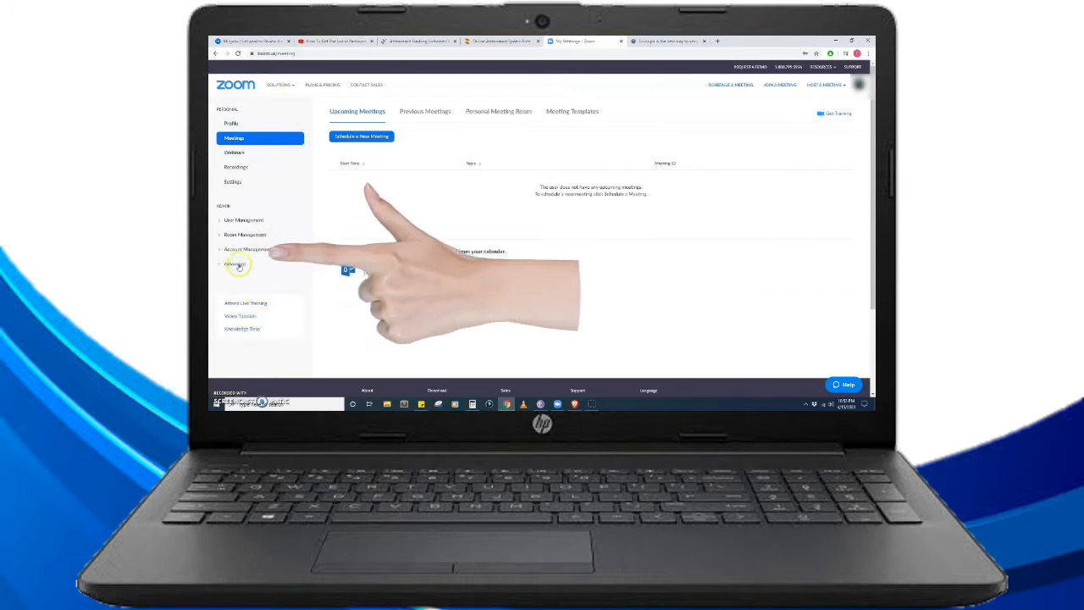
click(247, 248)
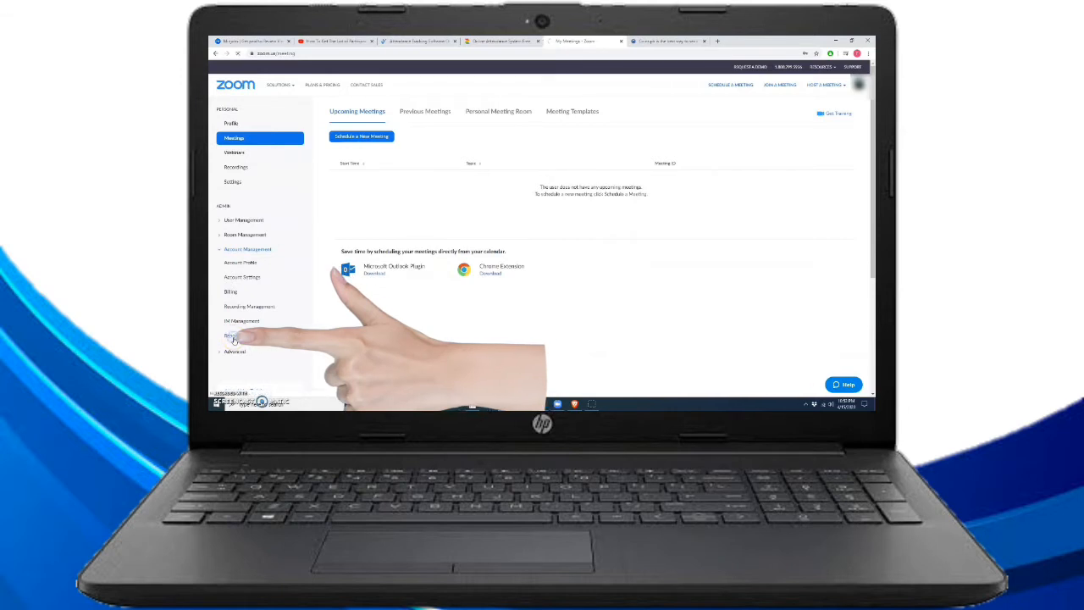
click(232, 336)
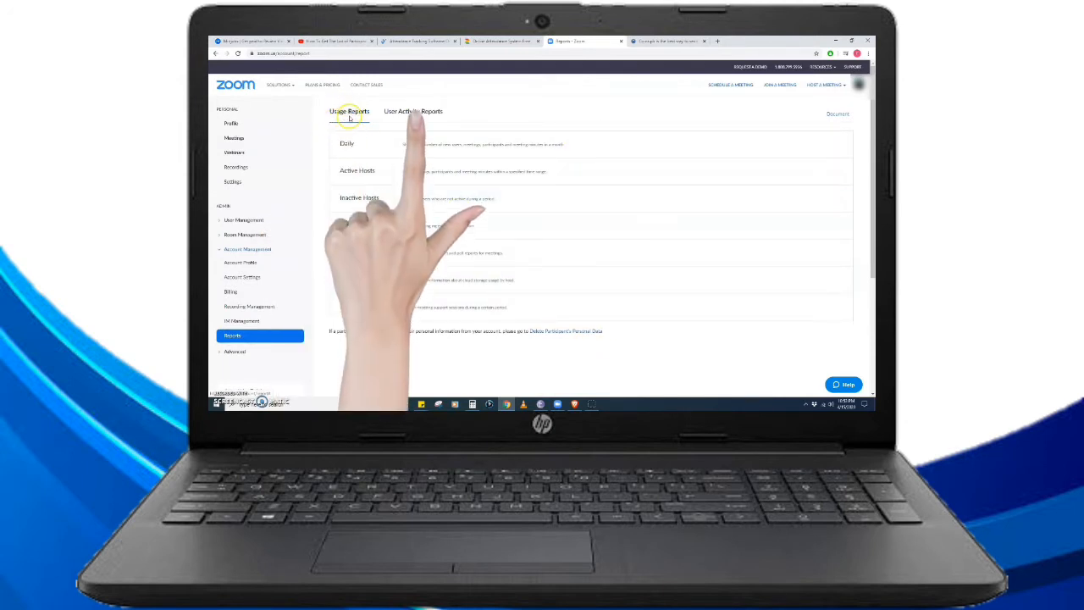
Browse the User Activity Reports tab, then return to the Usage Reports list.
click(413, 111)
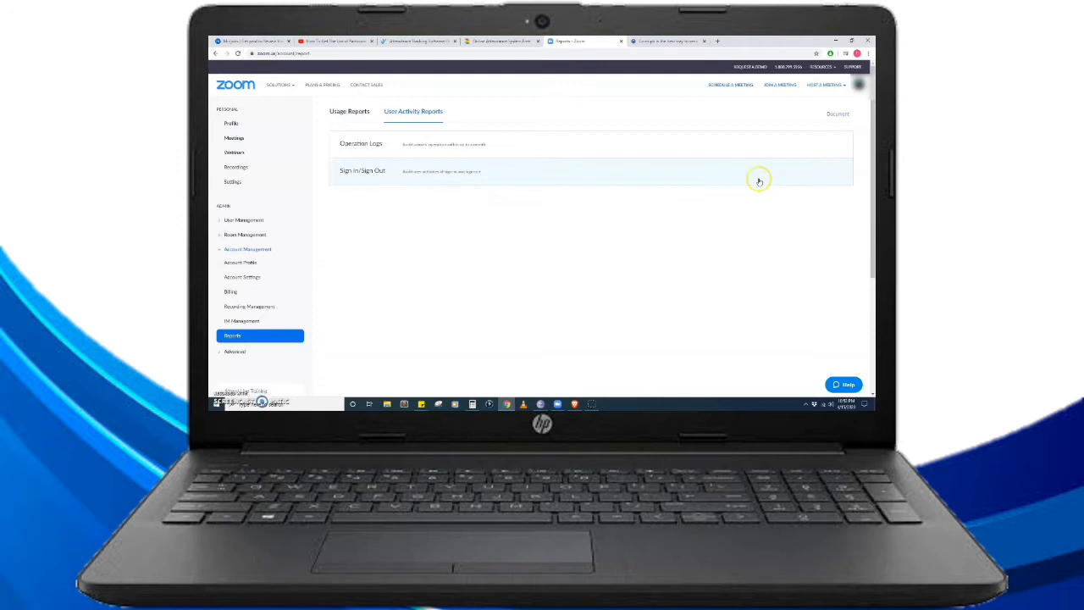
click(349, 111)
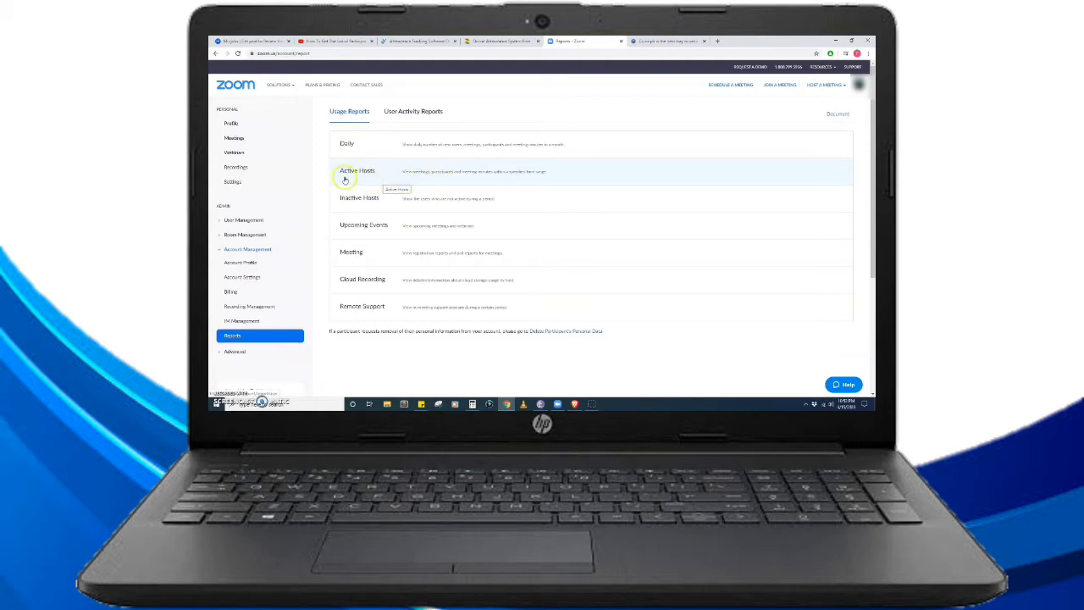
mouse_move(444, 177)
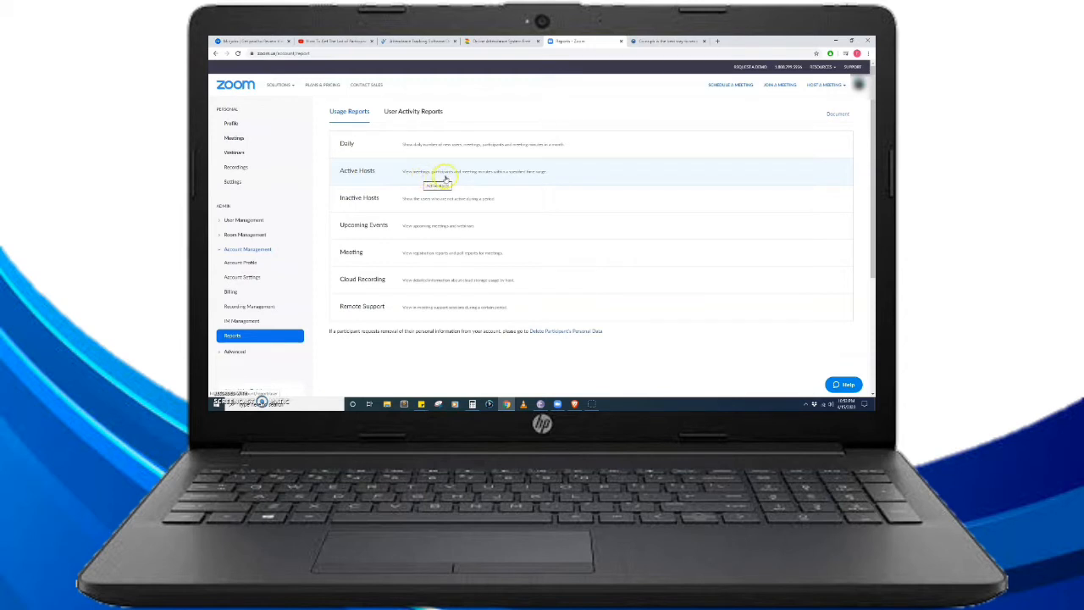
mouse_move(513, 180)
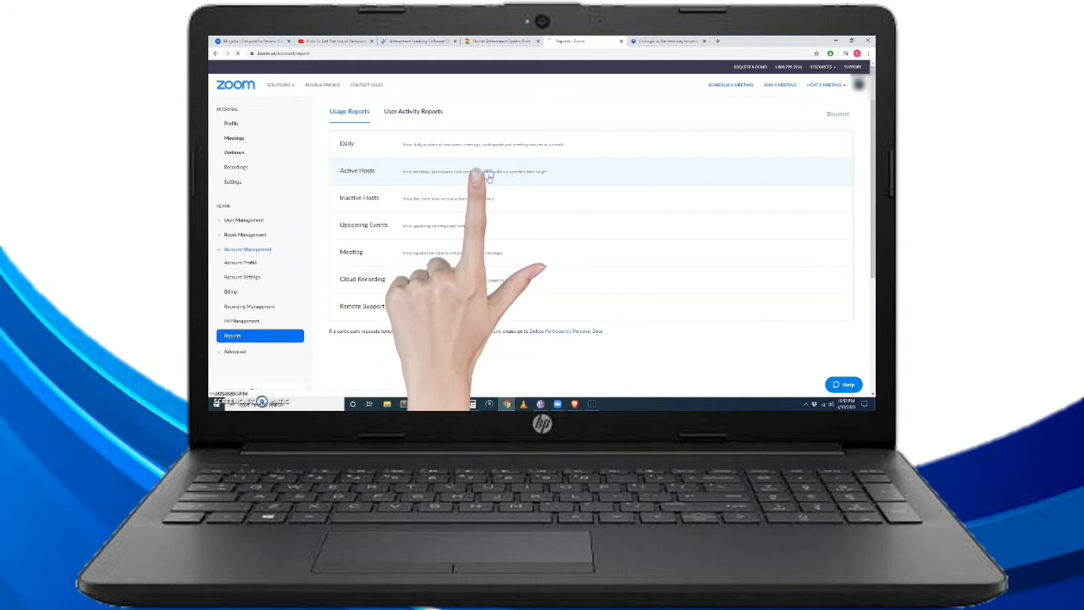
Open the Active Hosts report and set its From date to 04/15/2020.
click(357, 170)
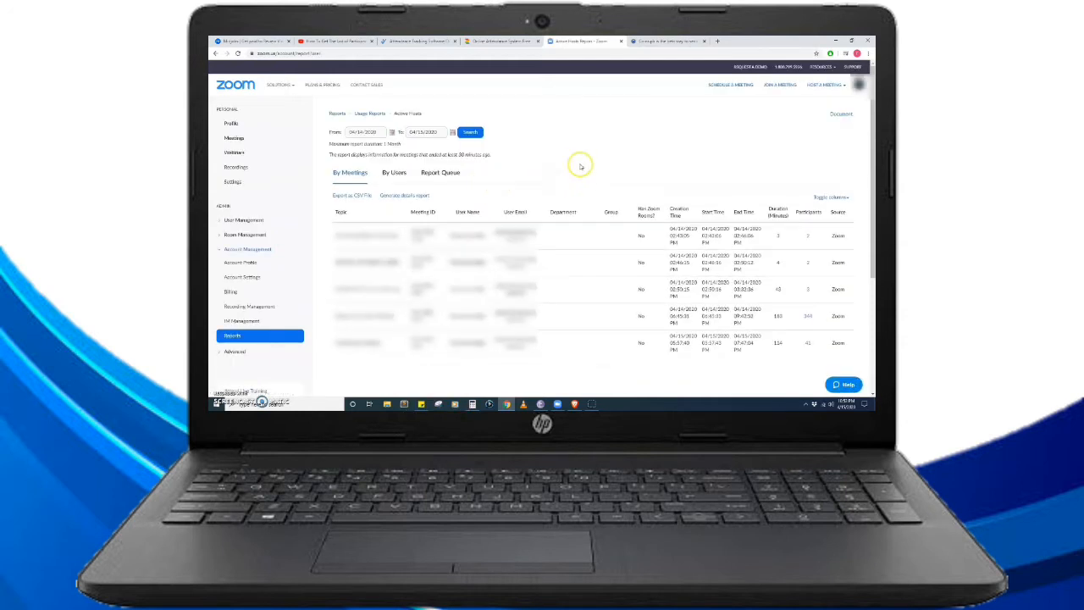
mouse_move(608, 286)
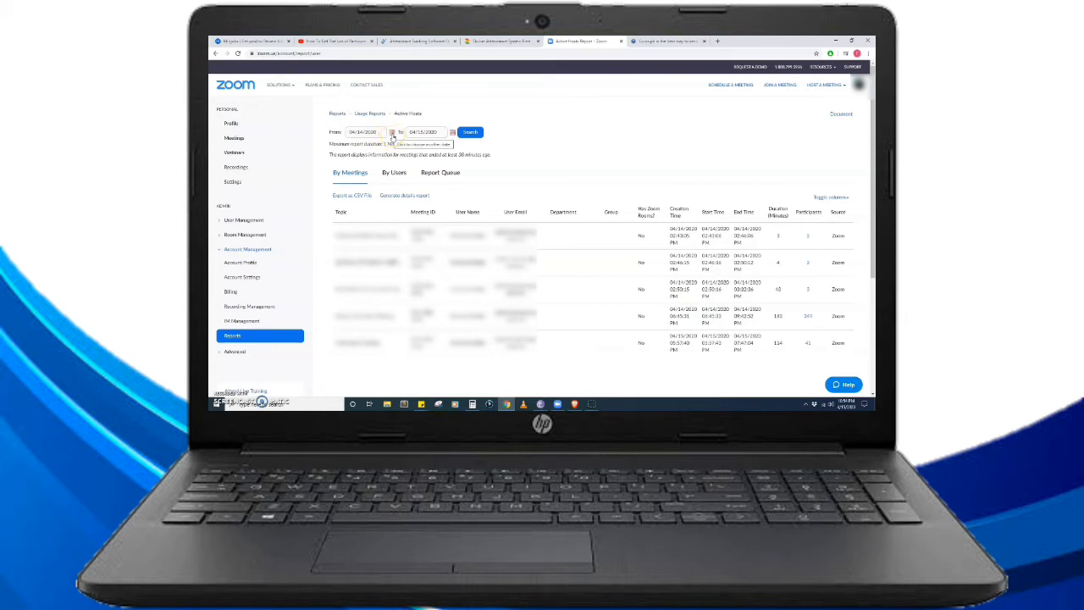
click(366, 132)
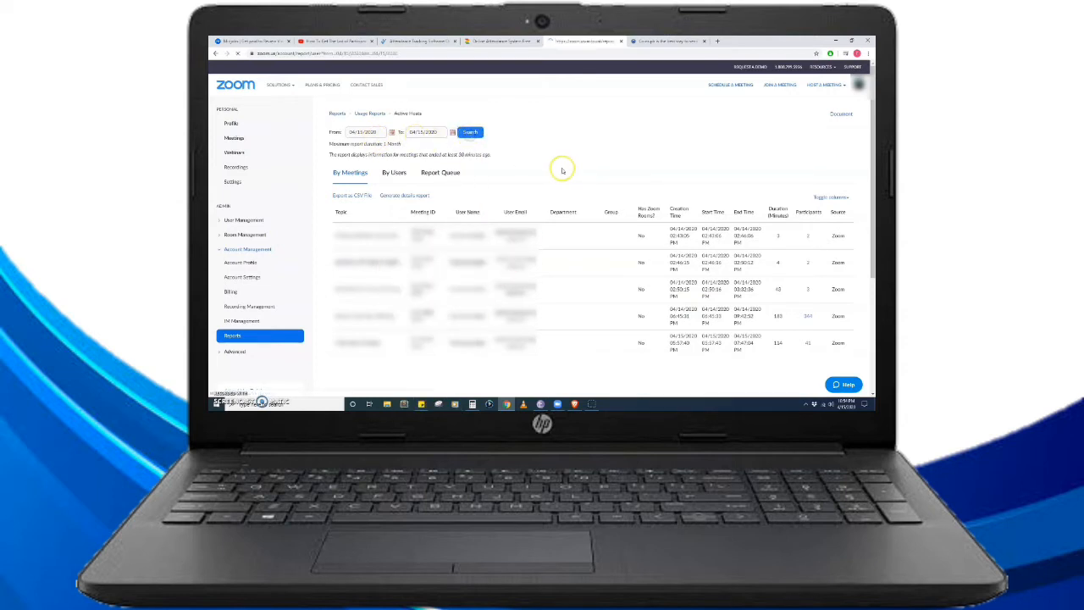
Search the Active Hosts report to list the single 04/15/2020 meeting with 45 participants.
click(470, 131)
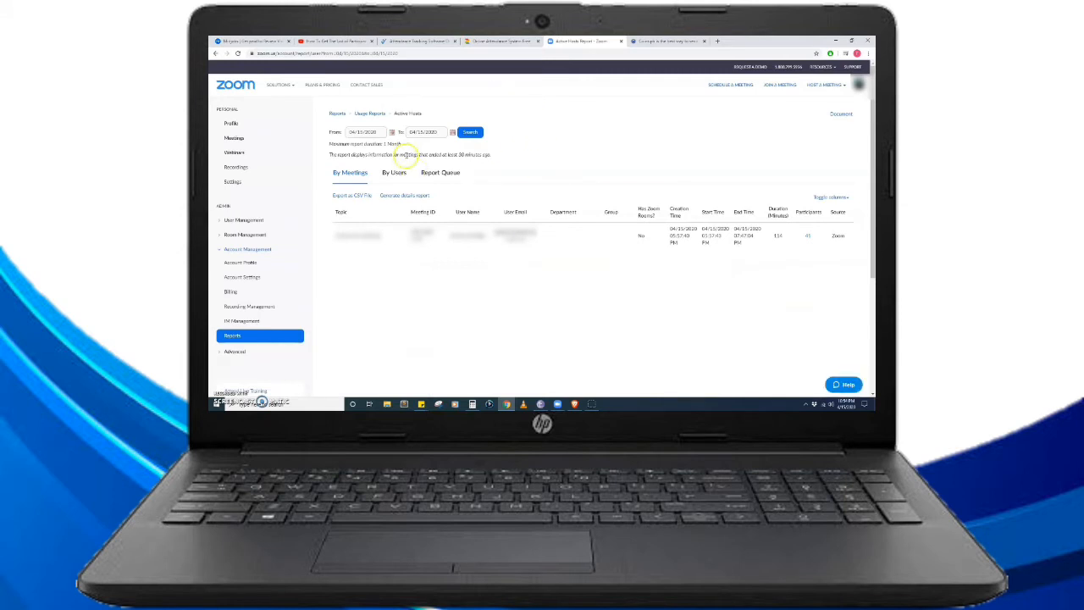
mouse_move(500, 183)
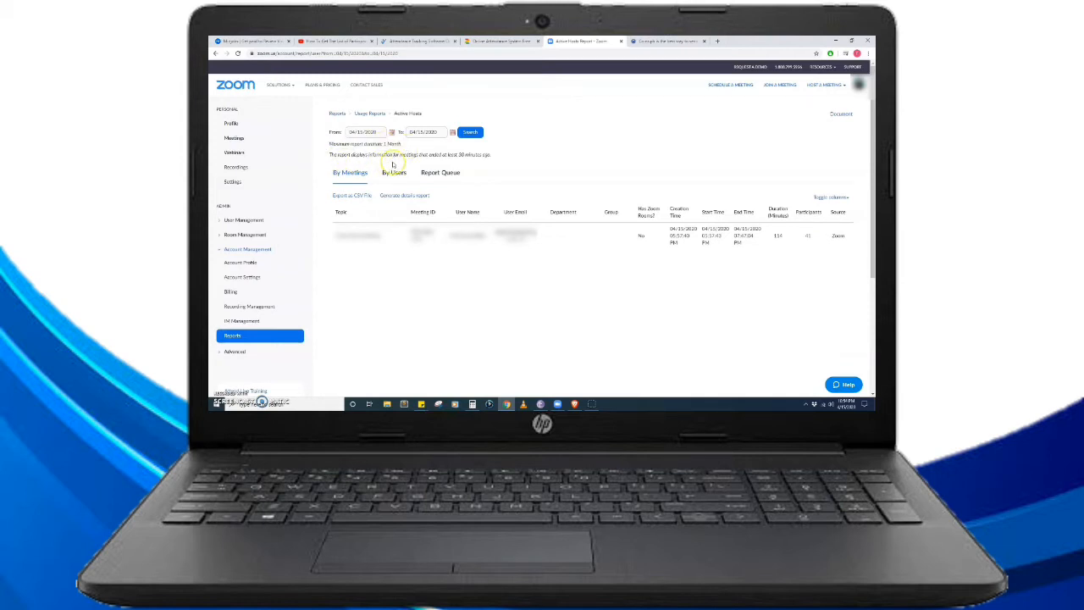
mouse_move(444, 163)
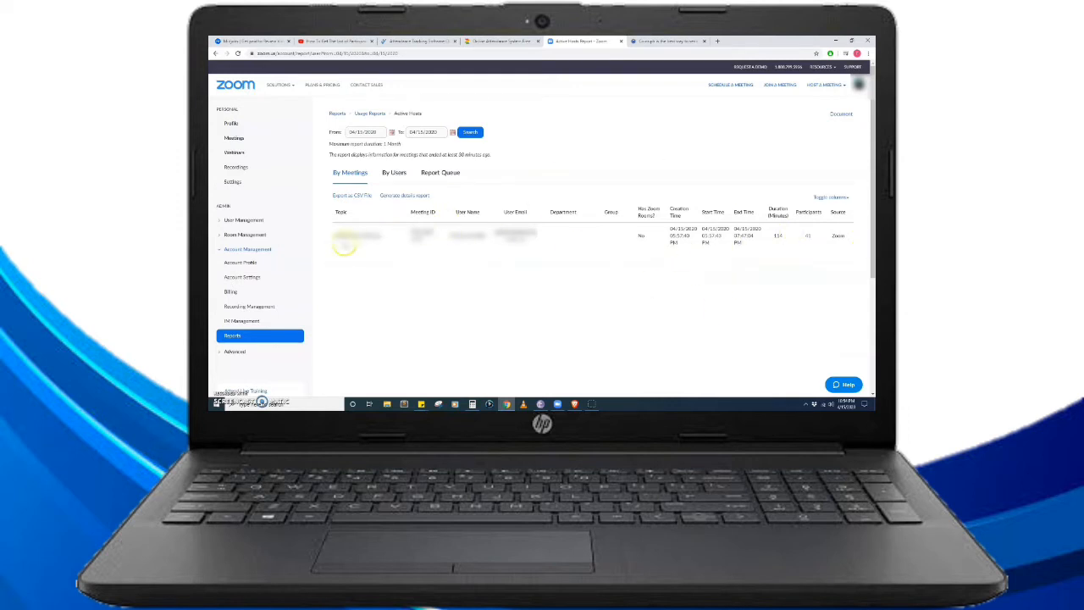
mouse_move(417, 256)
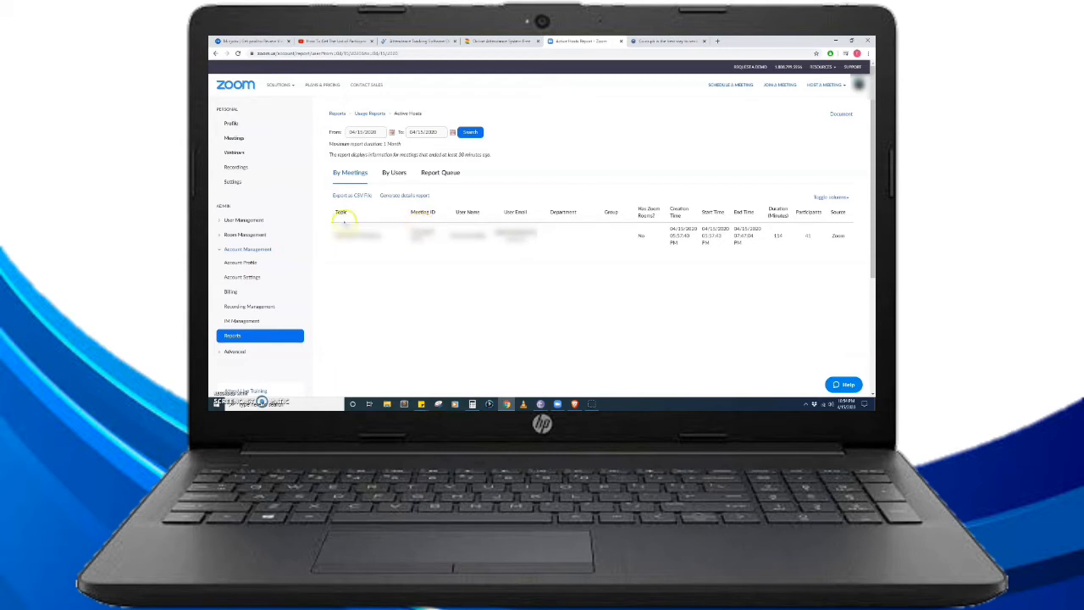
mouse_move(465, 221)
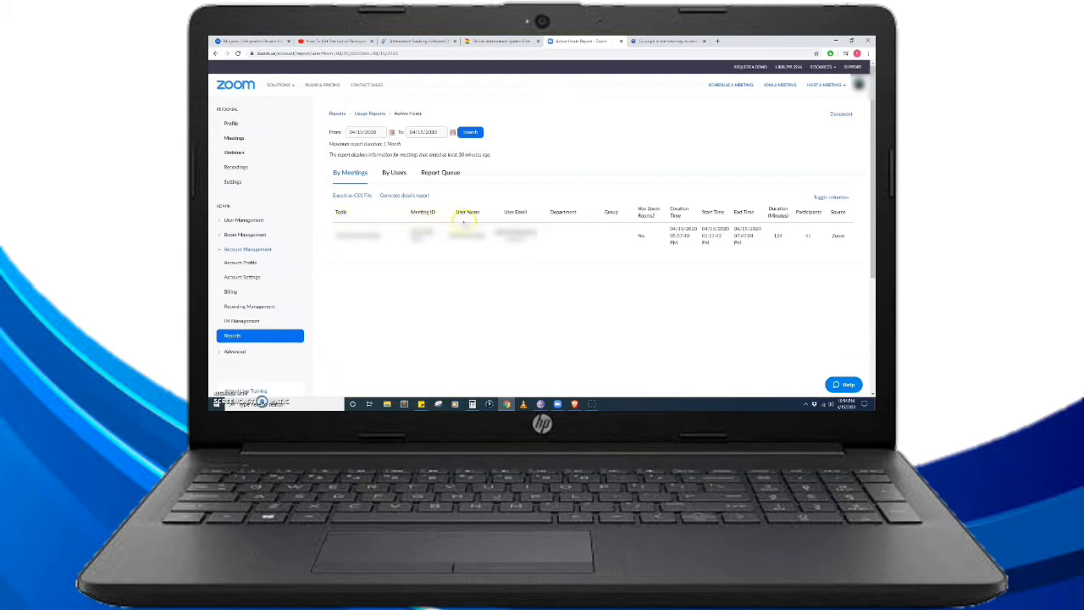
mouse_move(508, 220)
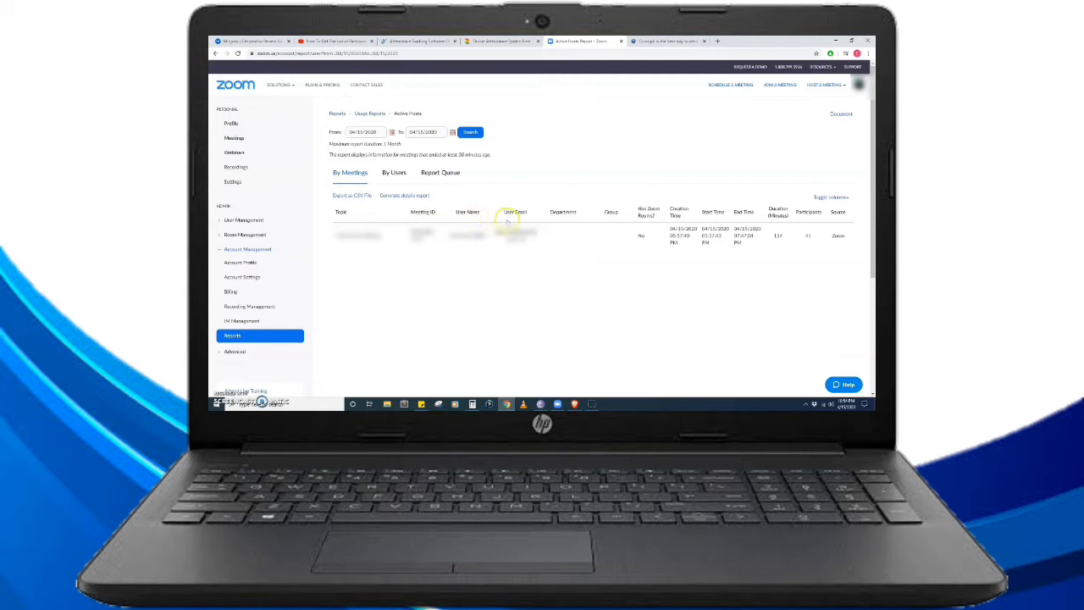
mouse_move(617, 222)
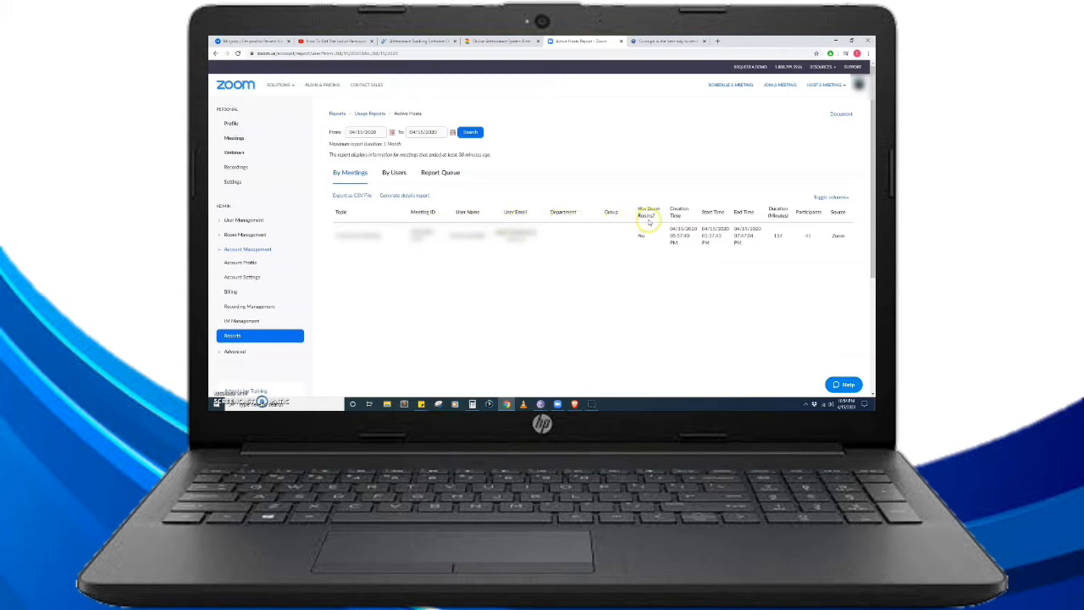
mouse_move(691, 220)
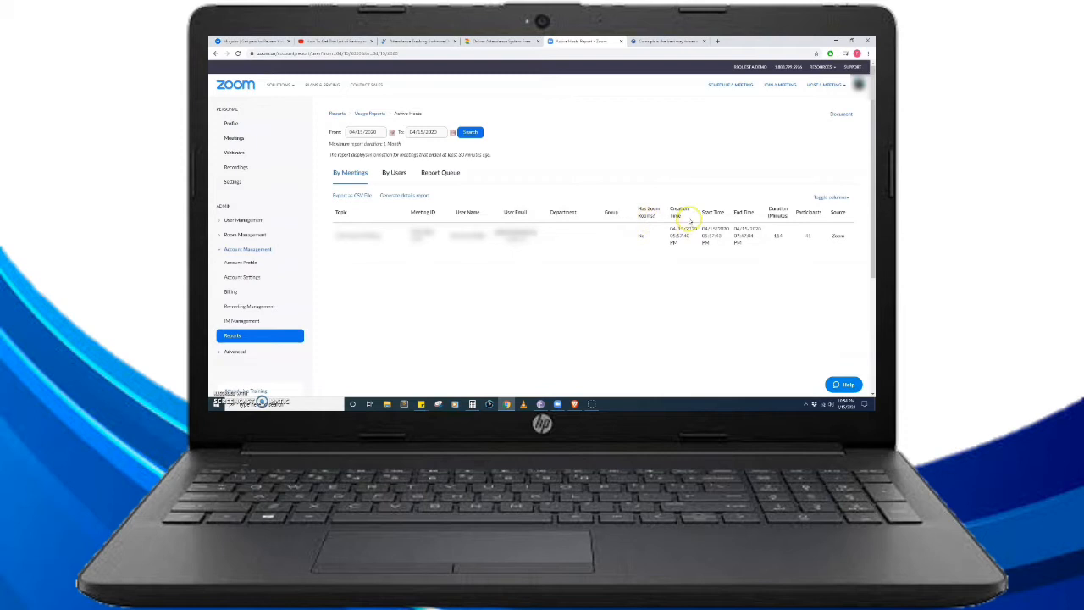
mouse_move(735, 222)
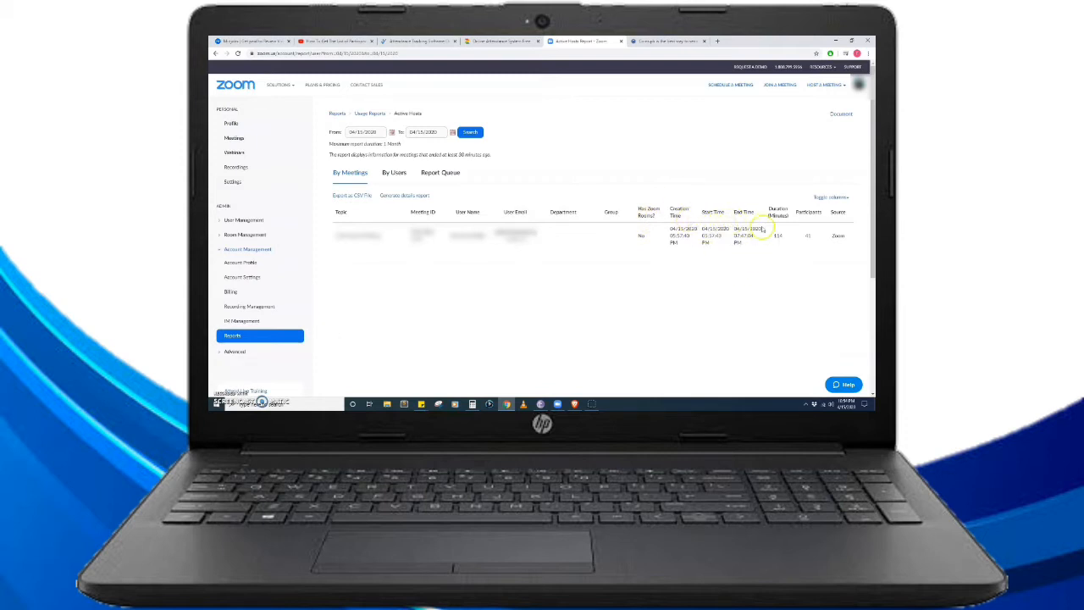
mouse_move(812, 220)
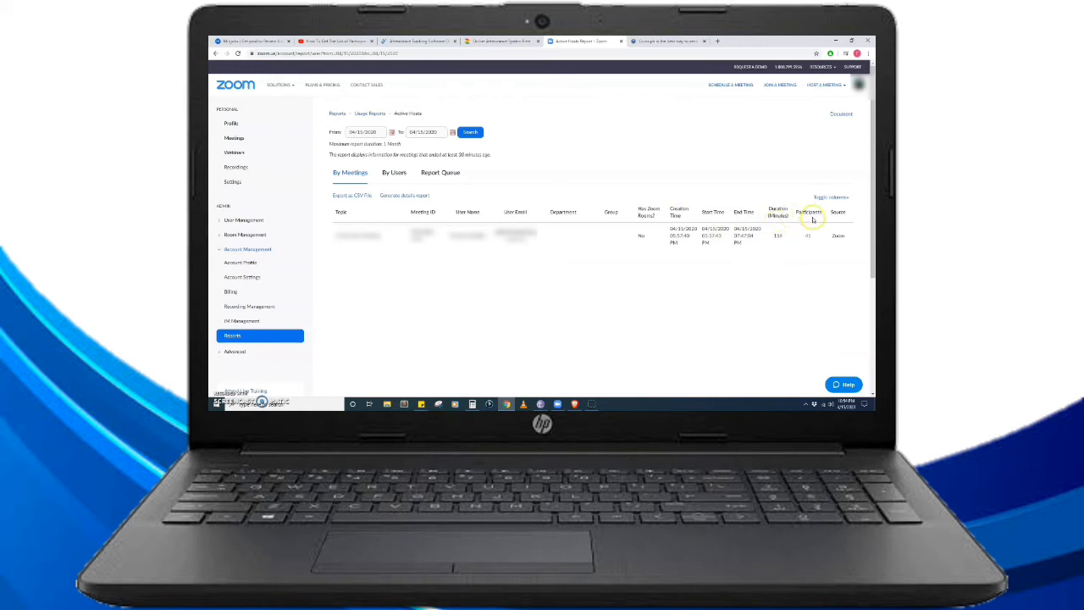
mouse_move(847, 222)
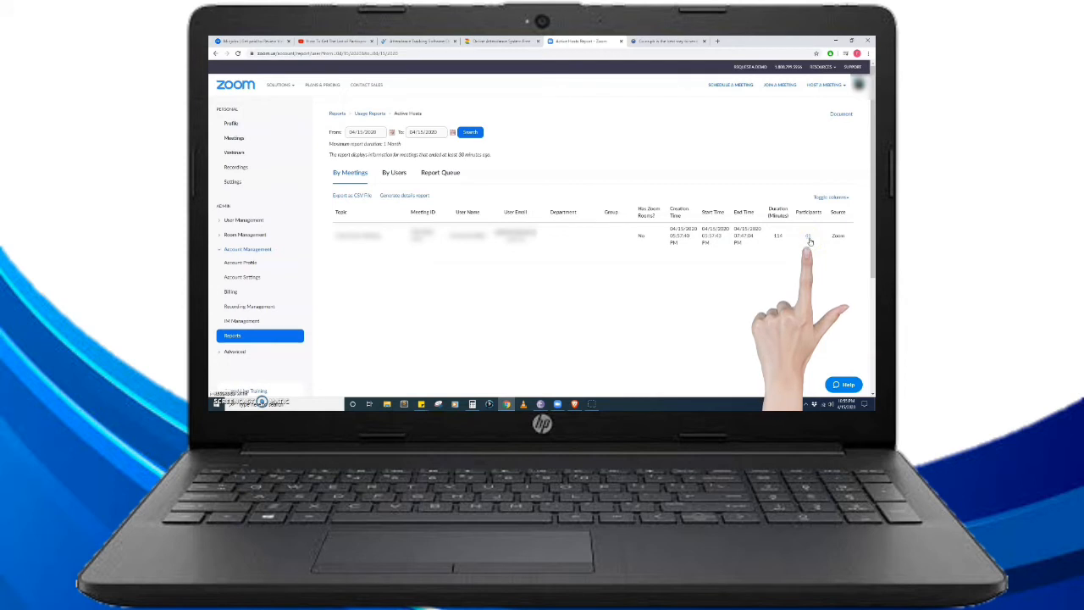
Open the 04/15/2020 meeting's participant list and tick Export with meeting data.
click(809, 237)
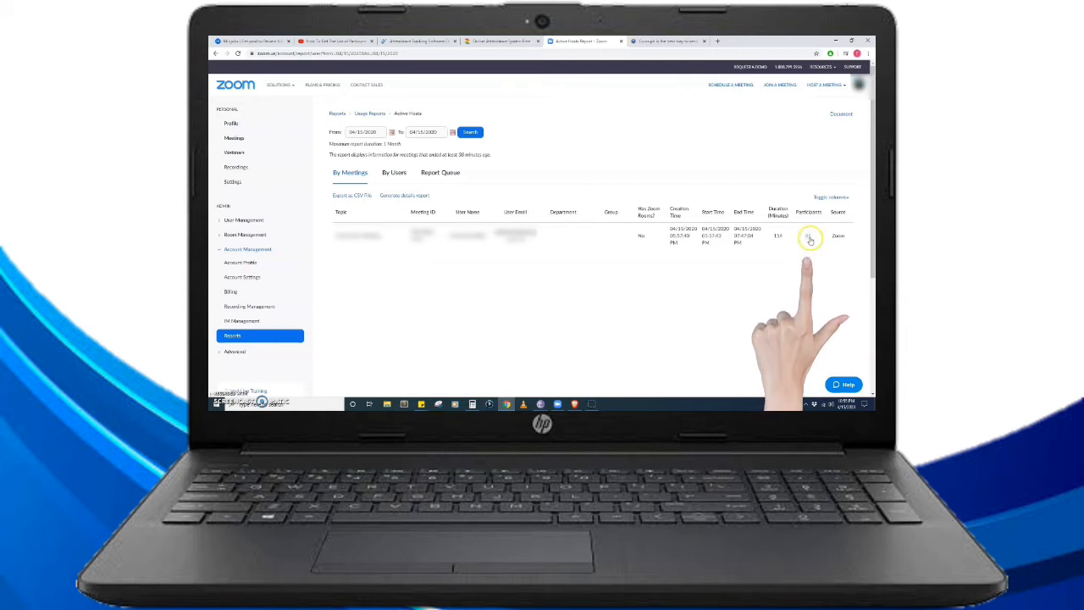
click(810, 237)
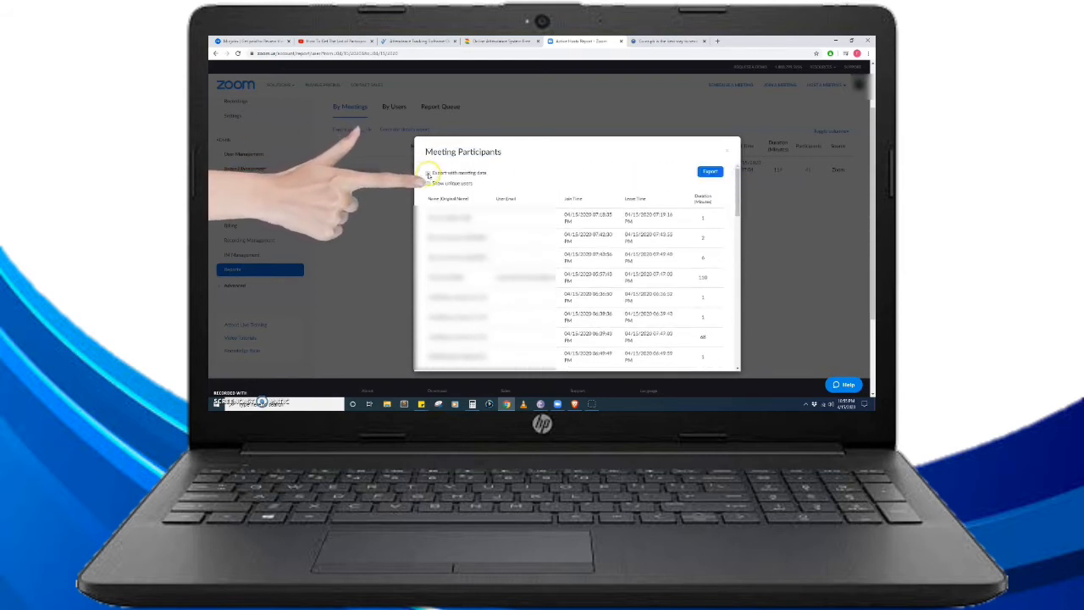
click(428, 173)
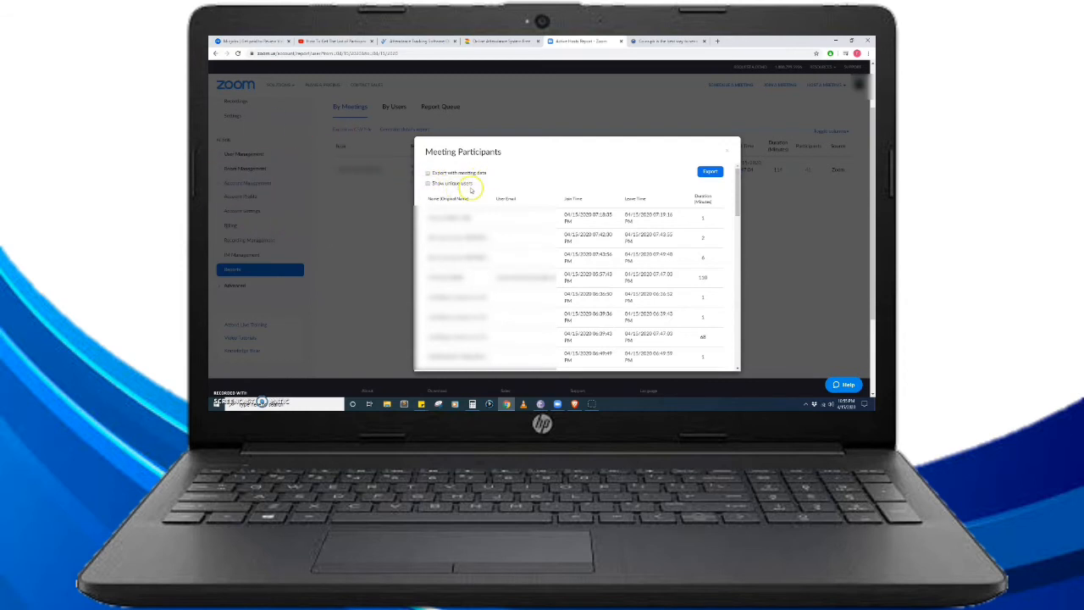
scroll(down, 3)
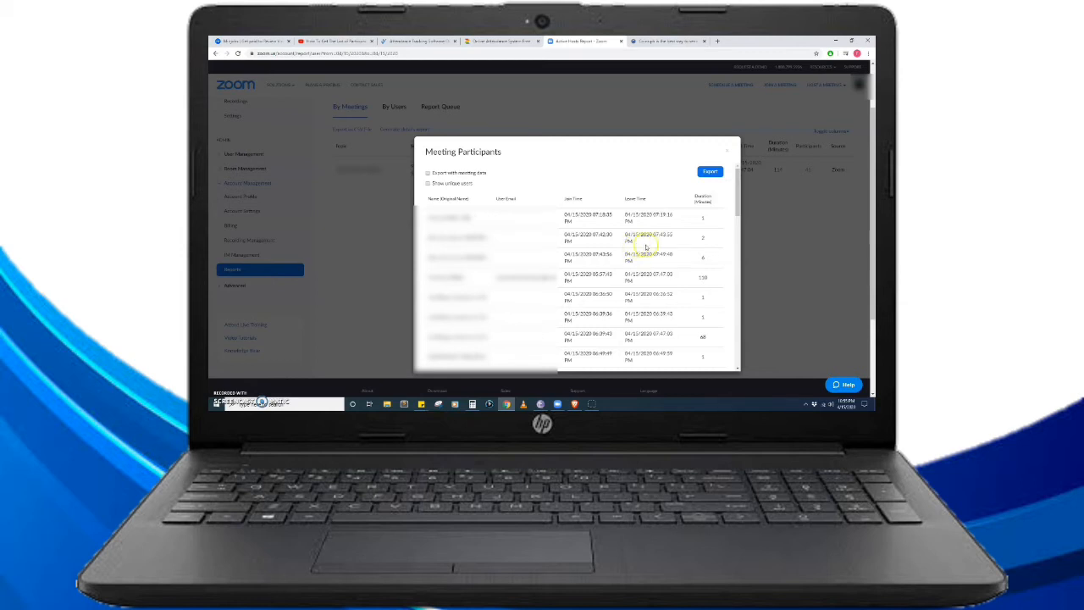
mouse_move(714, 214)
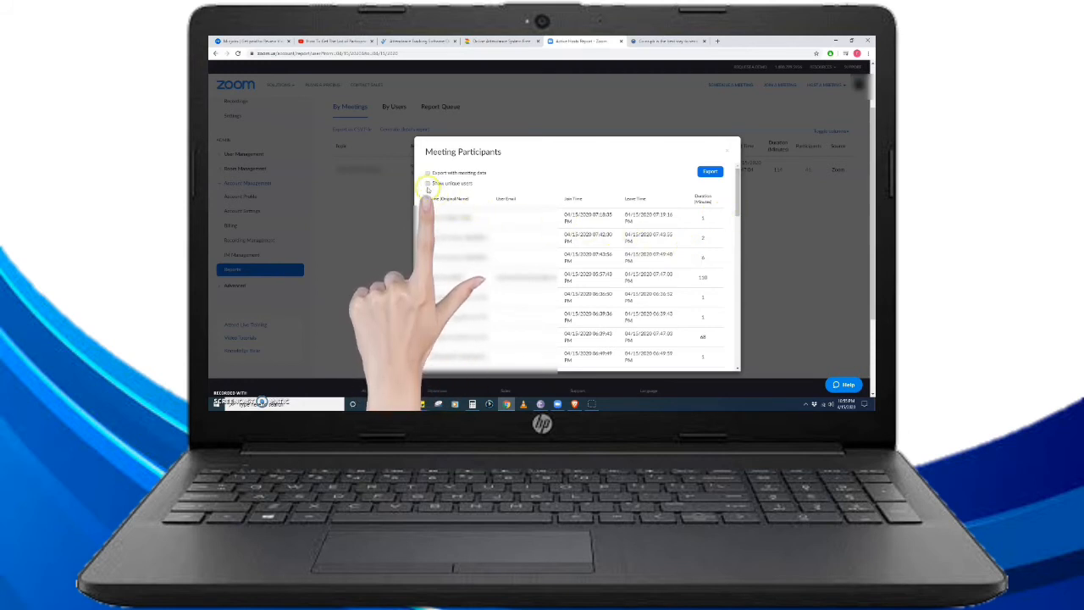
Enable Show unique users so each attendee appears once with total duration.
click(428, 183)
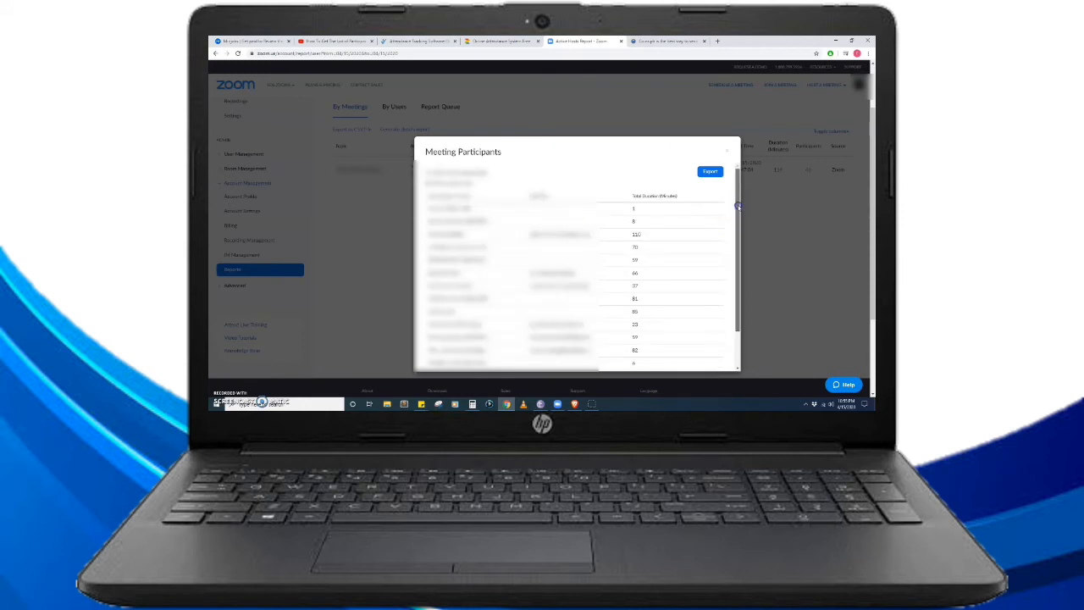
scroll(down, 3)
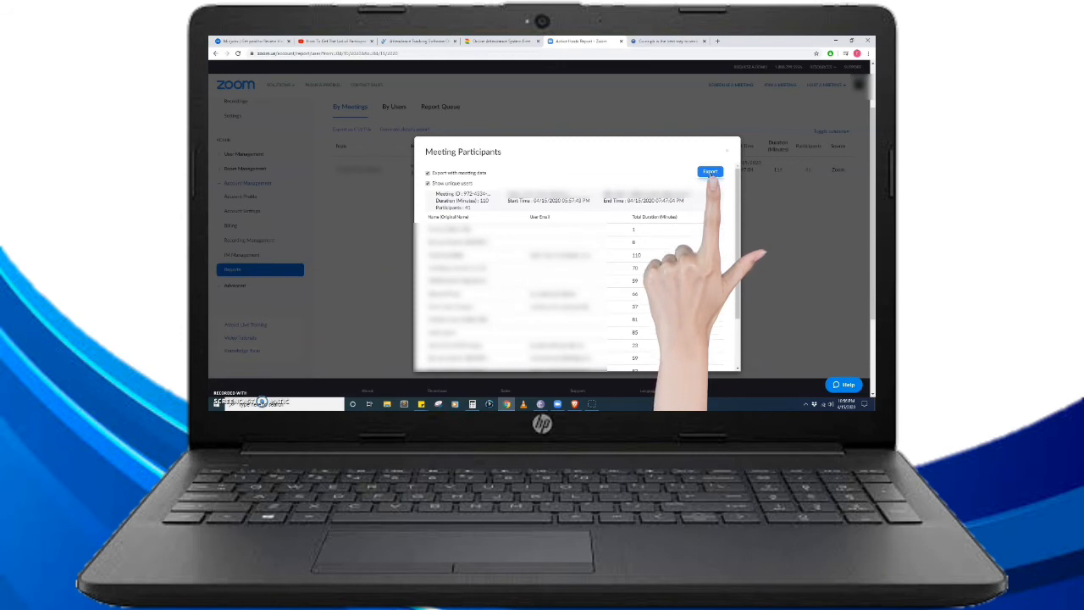
Export the participant report as CSV and open the downloaded file in Excel.
click(710, 171)
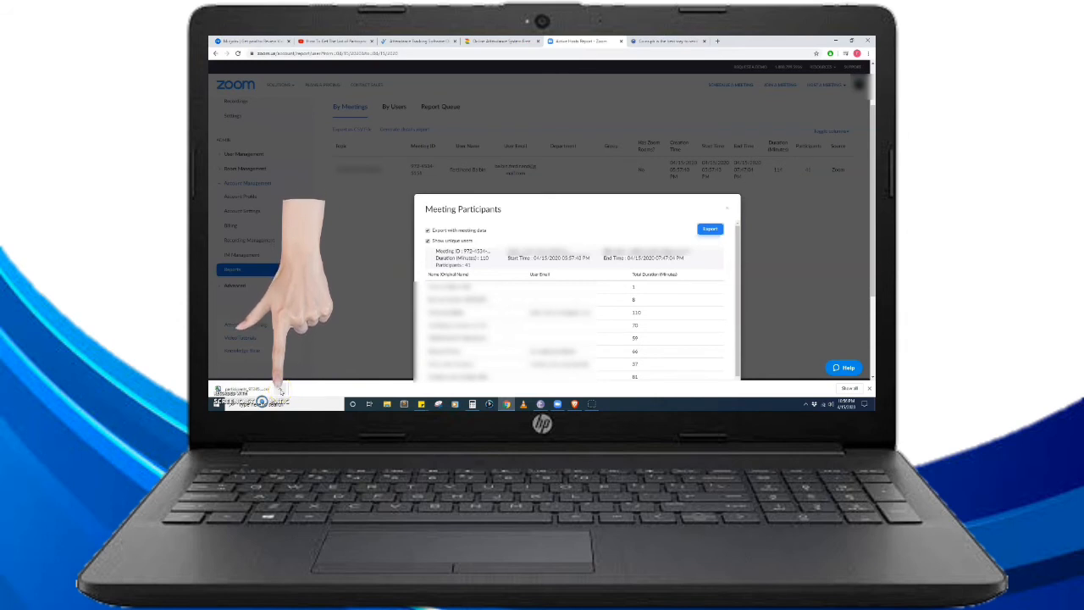
right_click(246, 391)
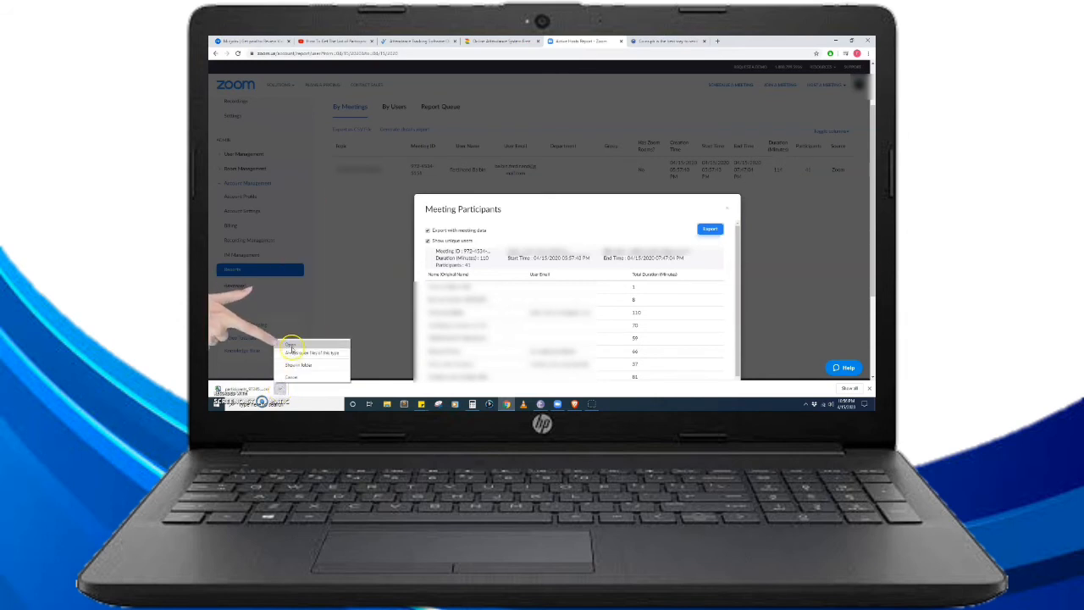
click(294, 344)
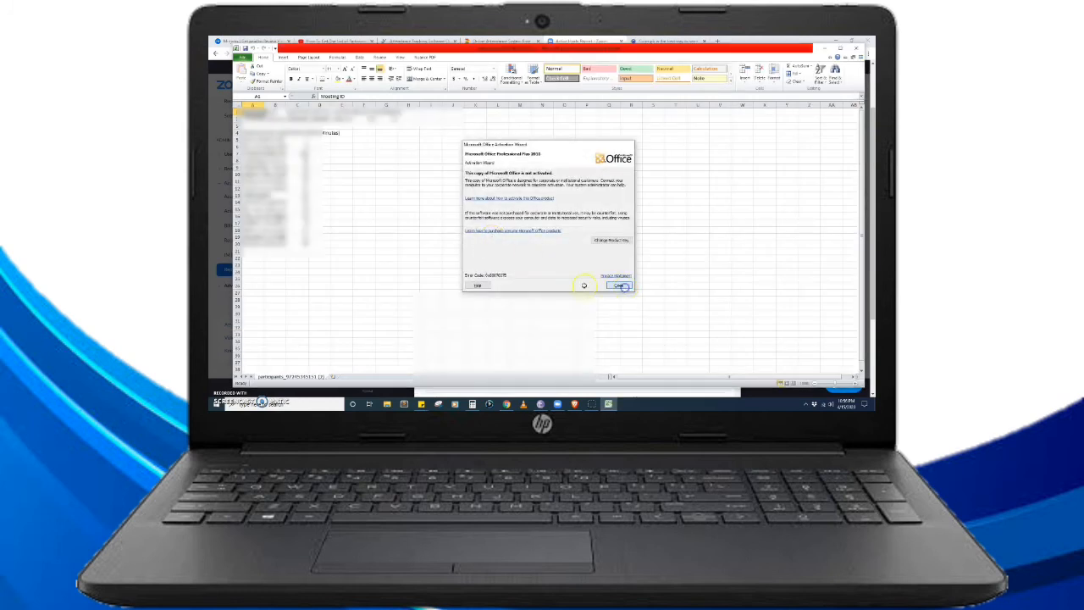
Dismiss the Office activation notice and widen the Duration (Minutes) column to fit.
click(619, 285)
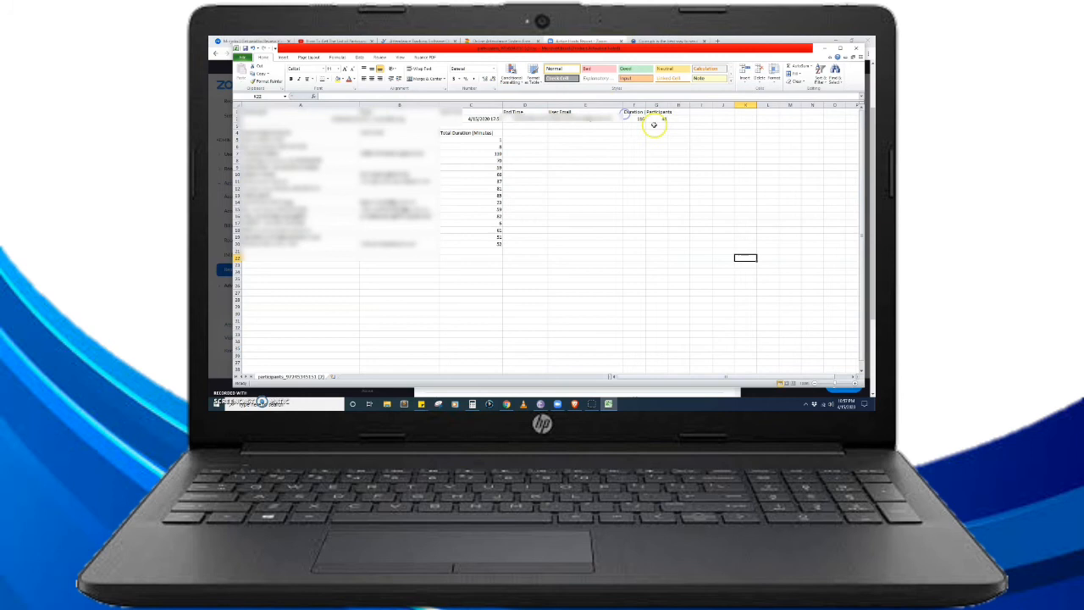
click(634, 106)
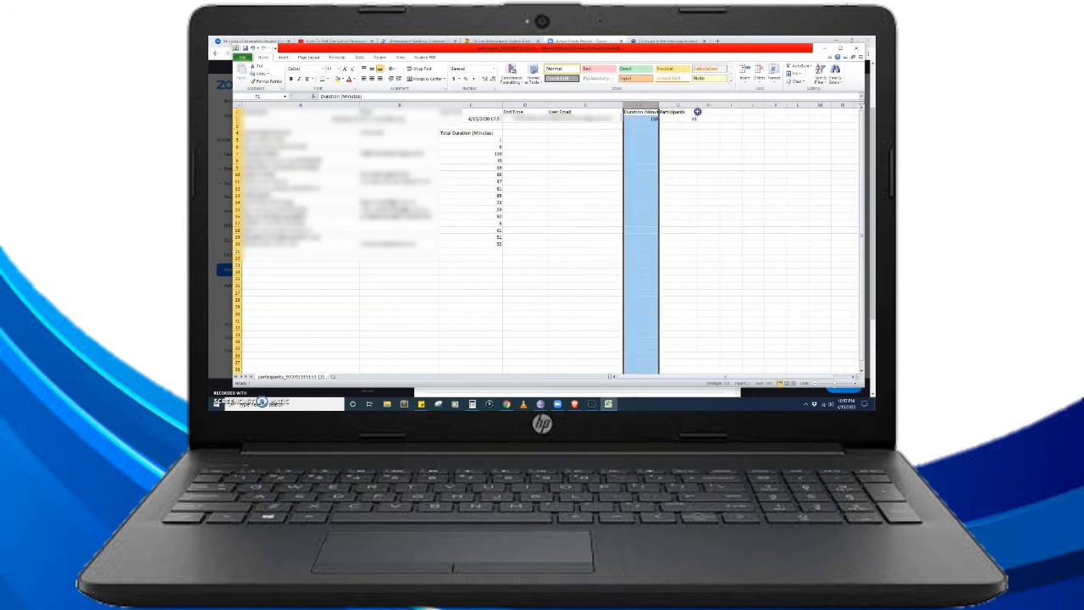